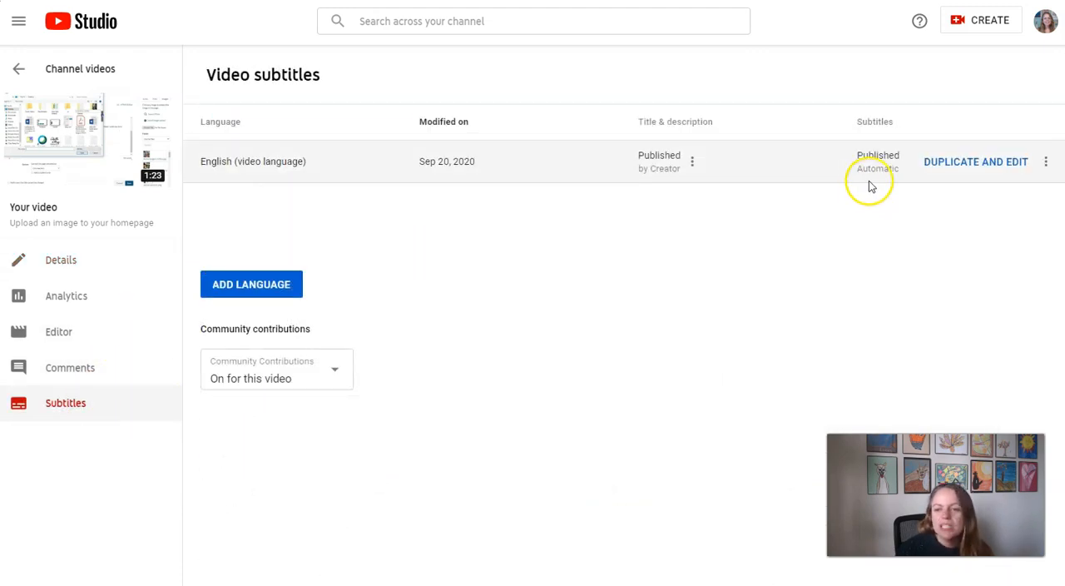
Step: Duplicate the automatic English captions for editing, raising the overwrite-draft warning
left_click(976, 161)
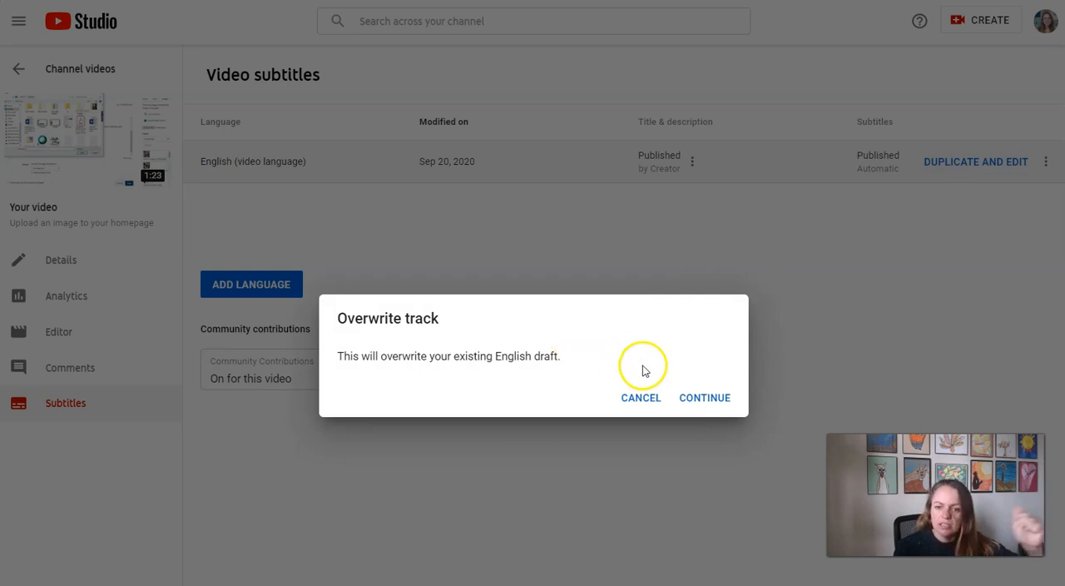
Step: Confirm overwriting the English draft so the copied transcript loads as editable text
left_click(704, 398)
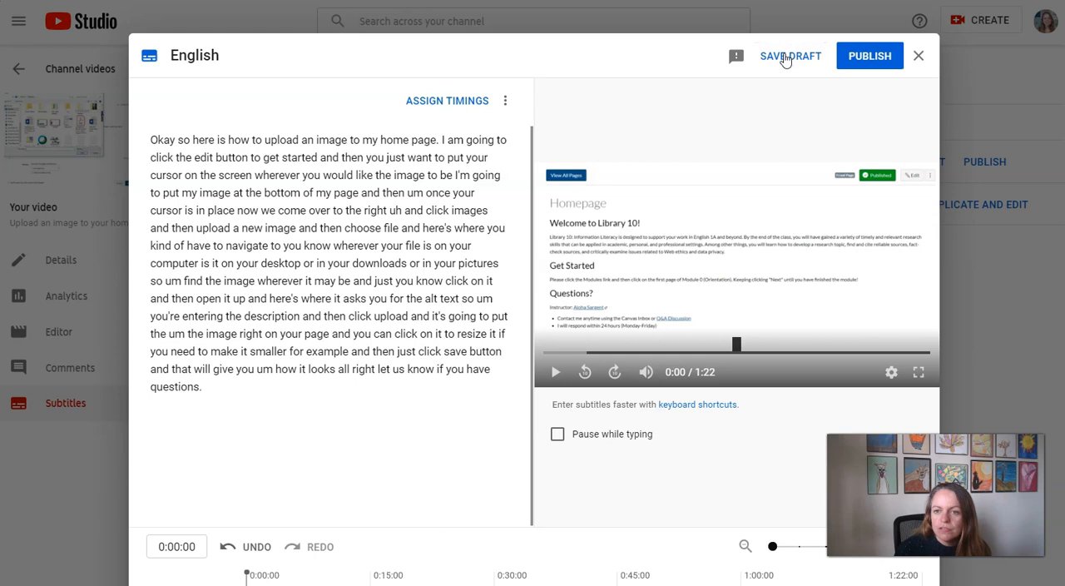
mouse_move(556, 371)
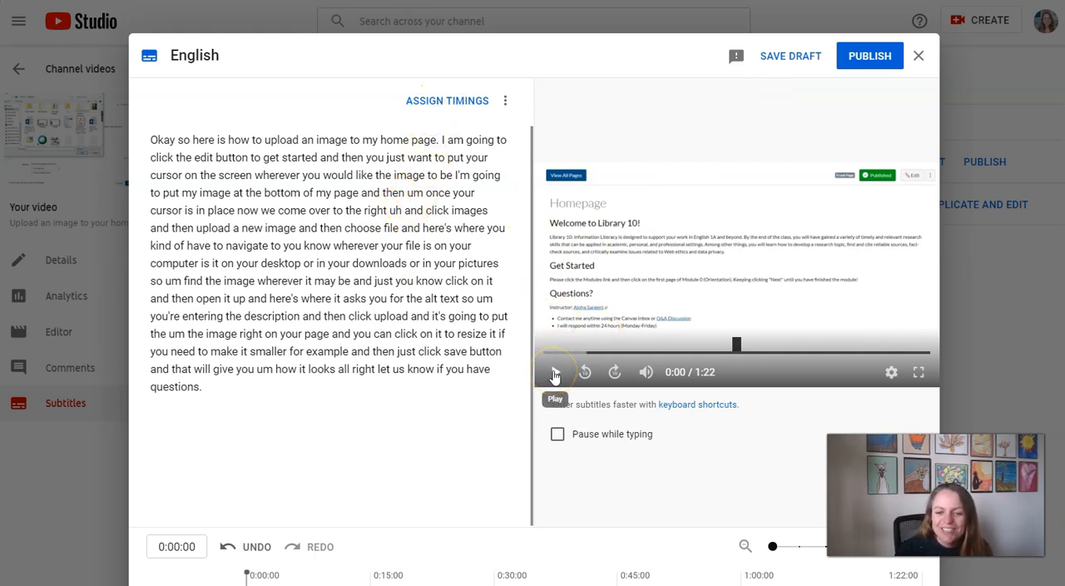
Step: Assign timings so the captions appear as separate lines with start and end times
left_click(446, 100)
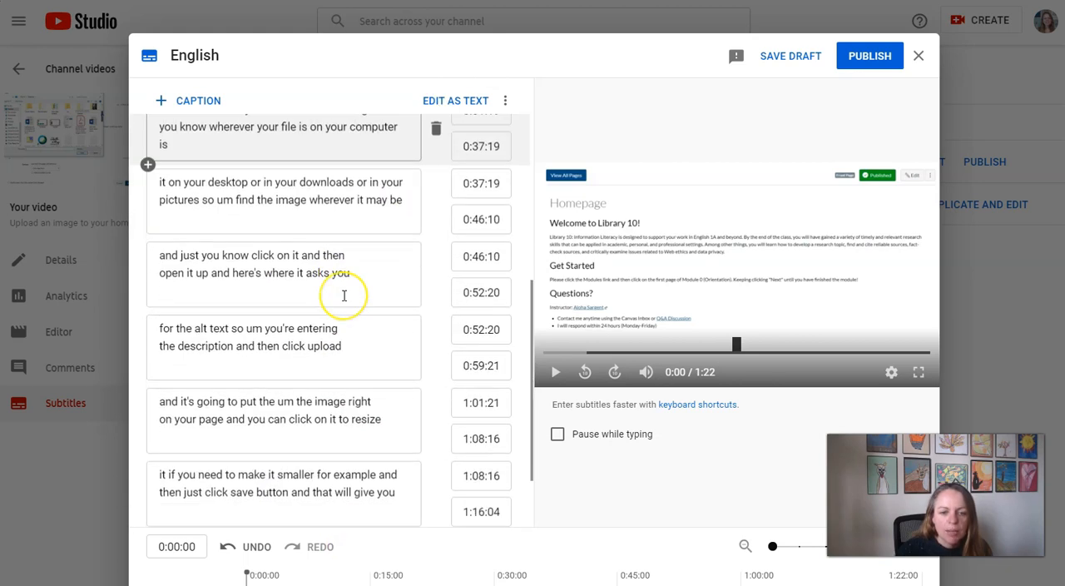